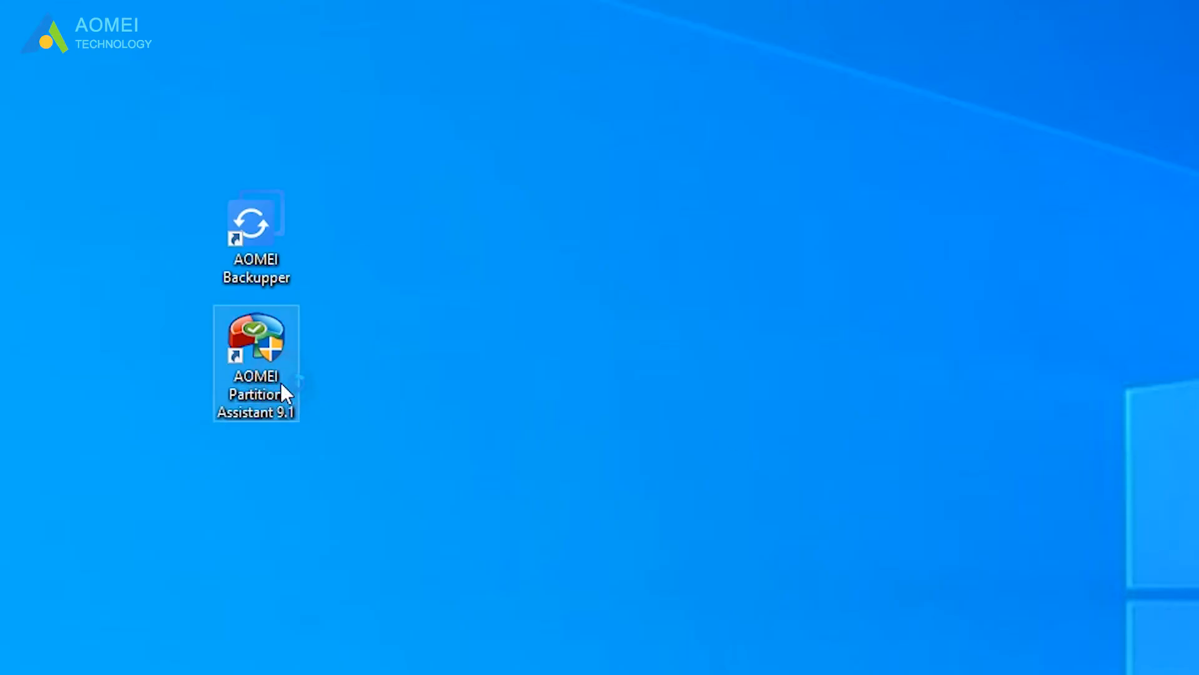
- Launch AOMEI Partition Assistant from the desktop and start the Disk Clone Wizard from All Tools
double_click(255, 352)
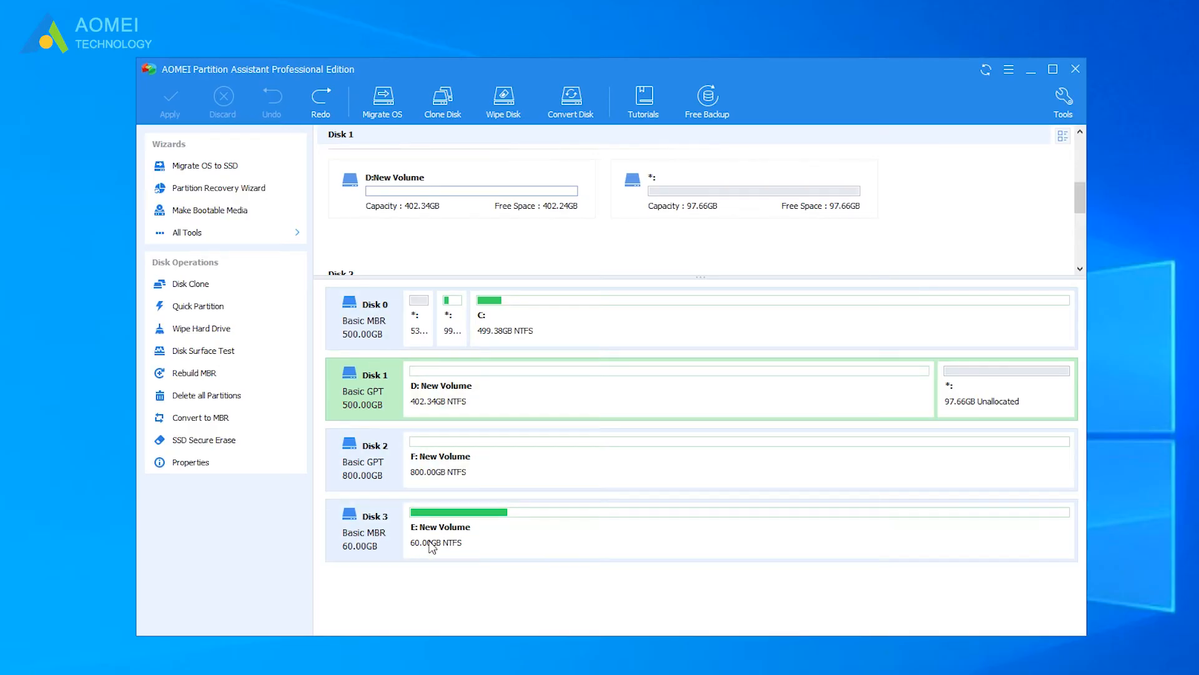
click(591, 554)
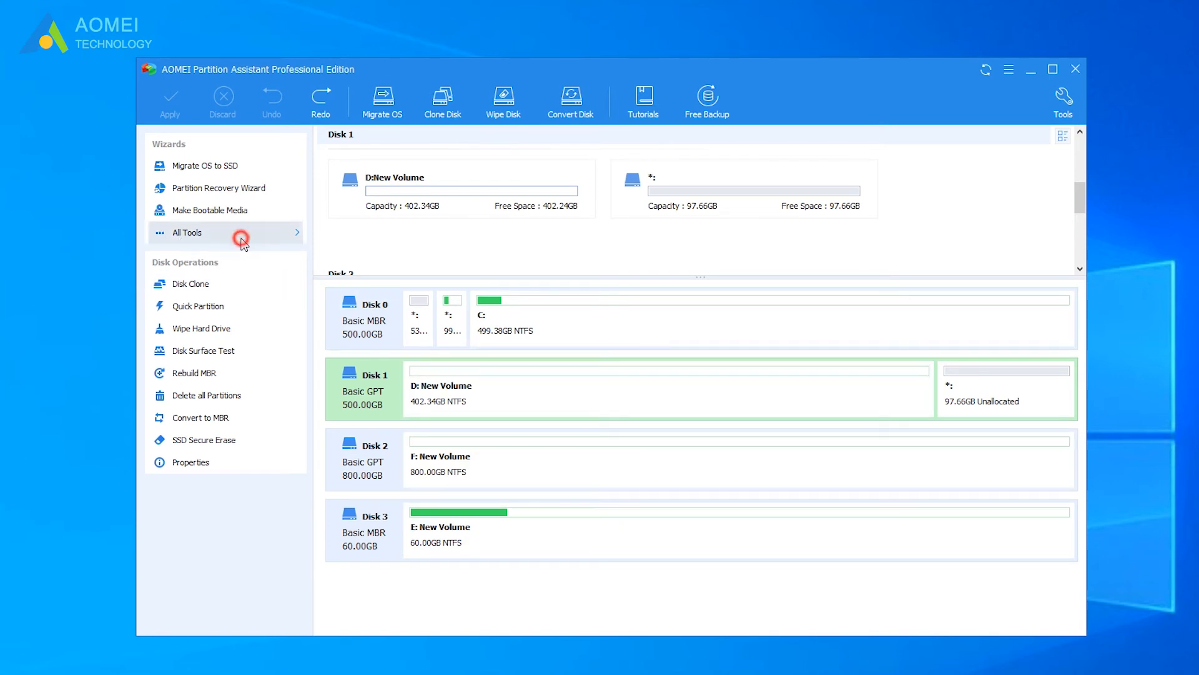
click(188, 232)
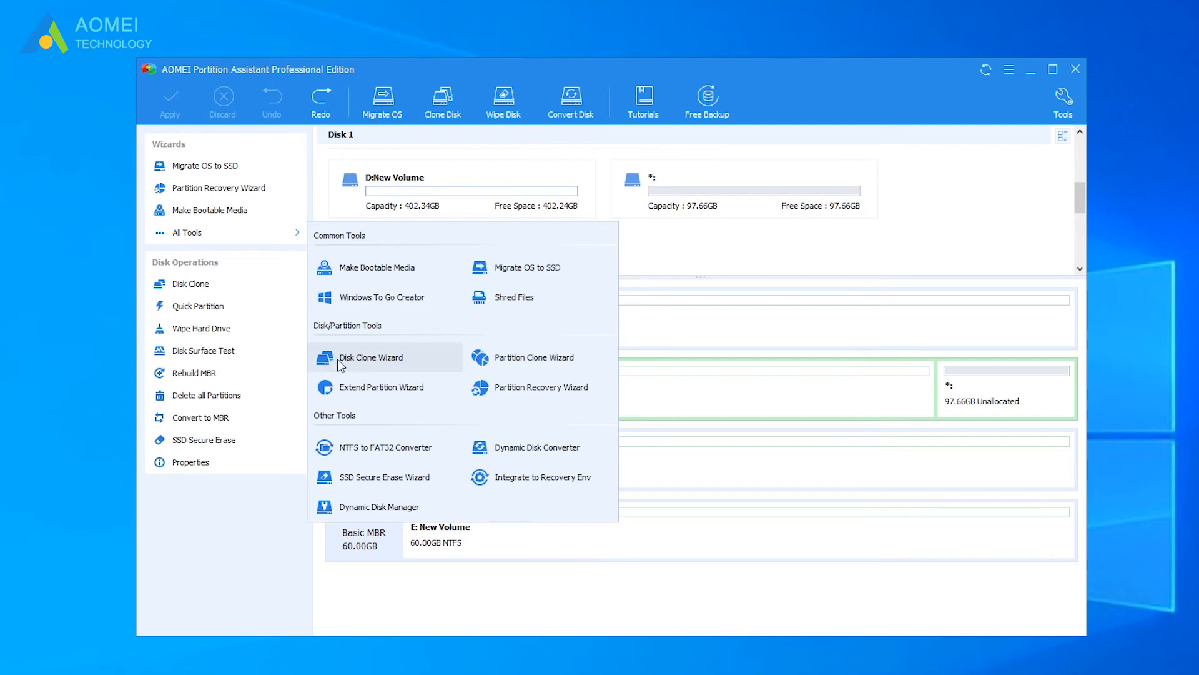
click(370, 357)
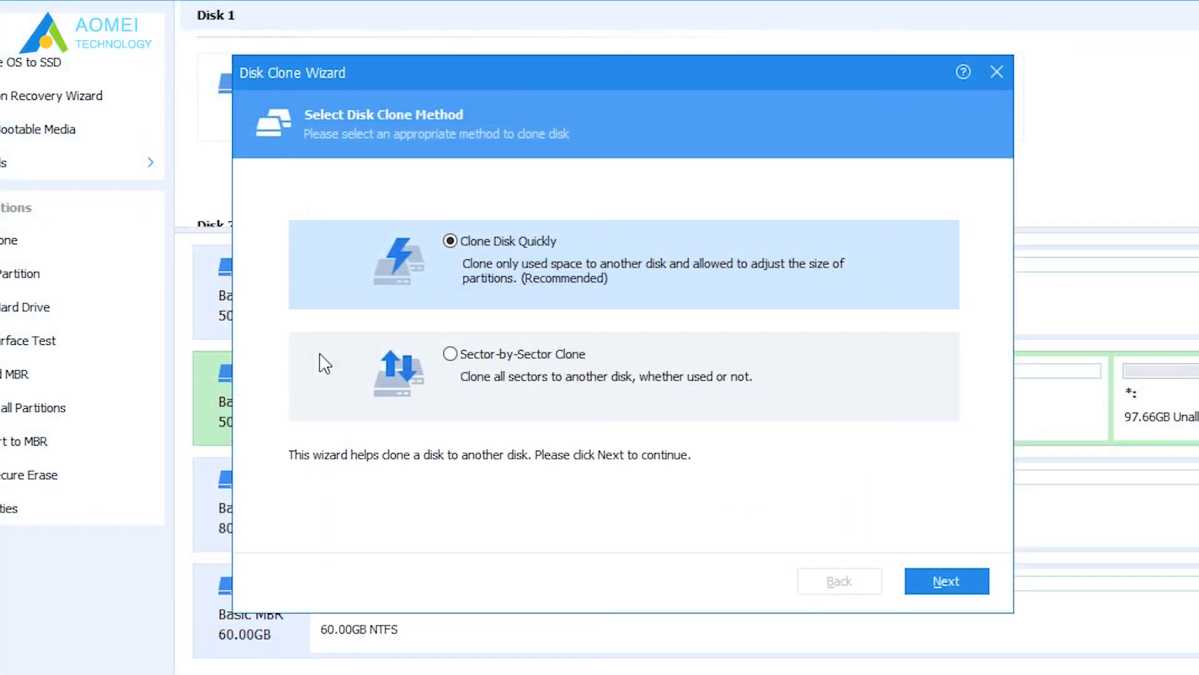
mouse_move(359, 408)
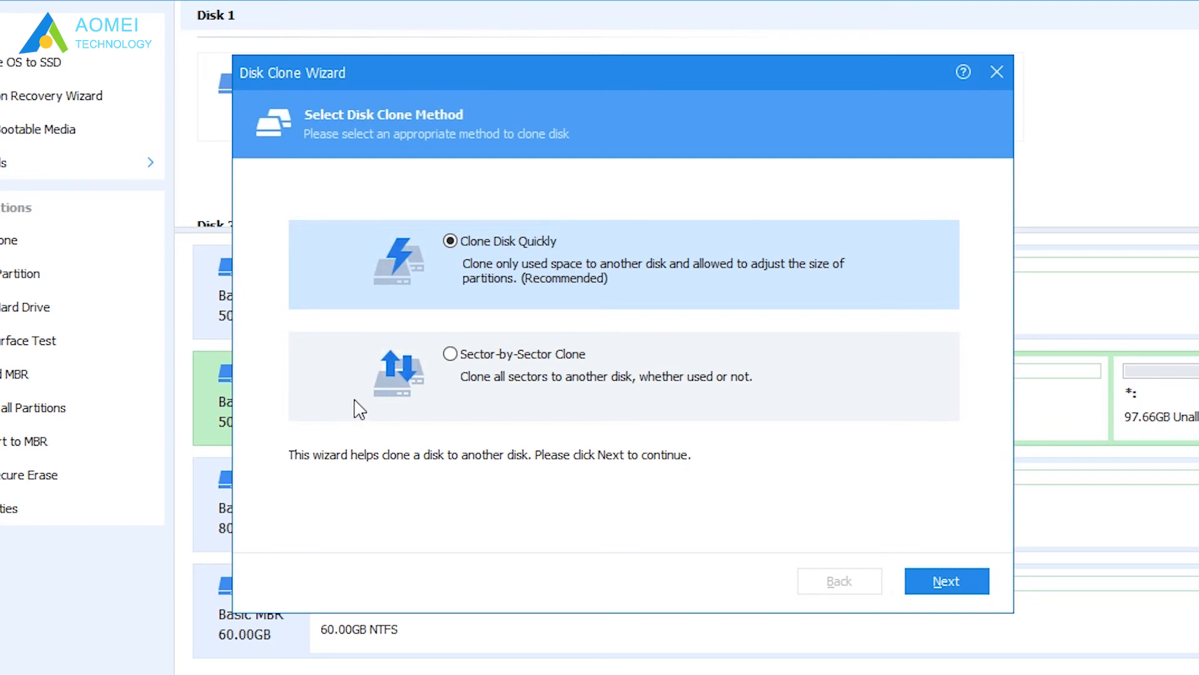
mouse_move(346, 386)
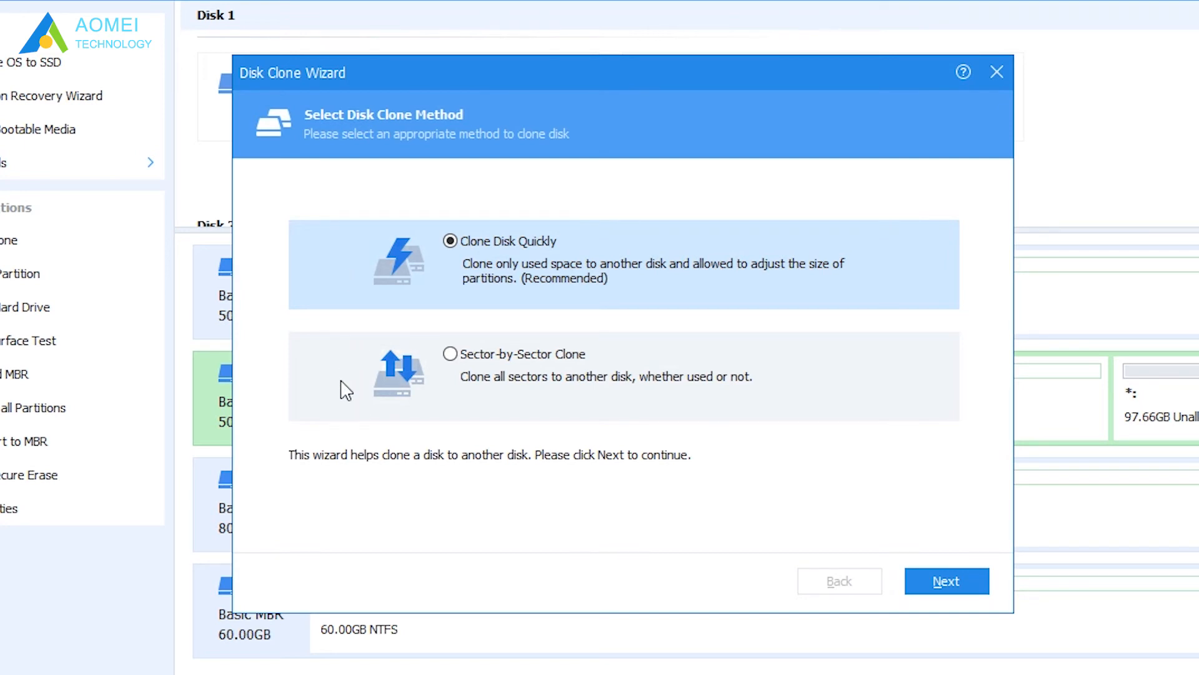
mouse_move(251, 381)
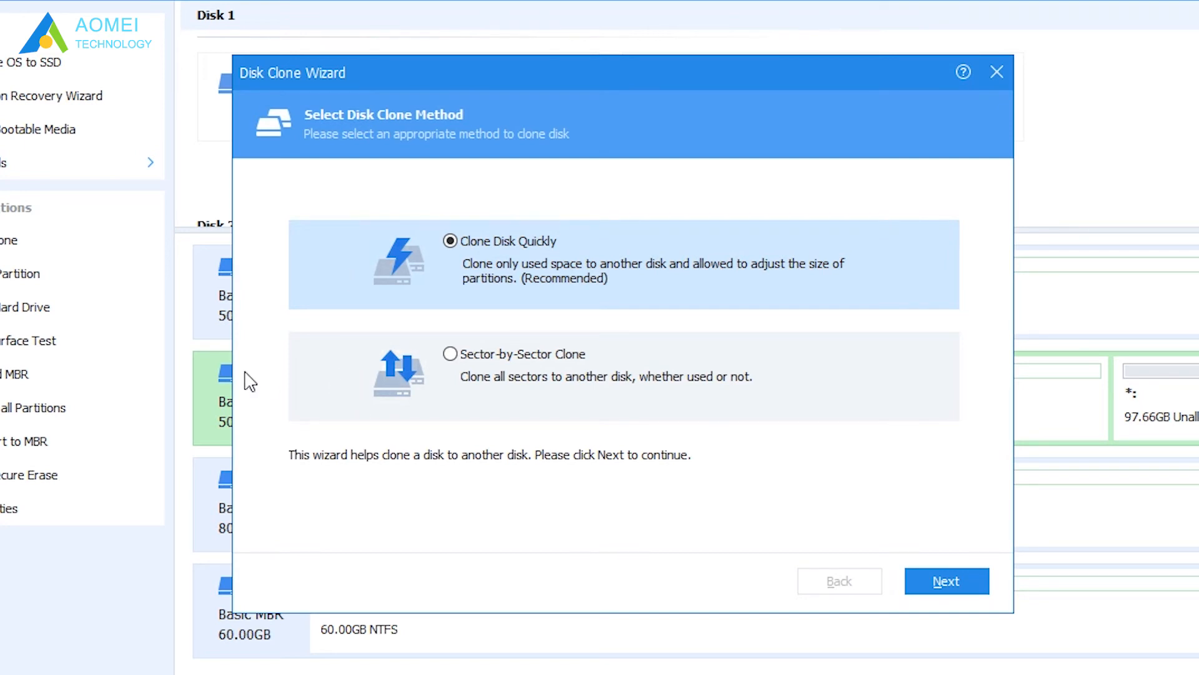
mouse_move(431, 273)
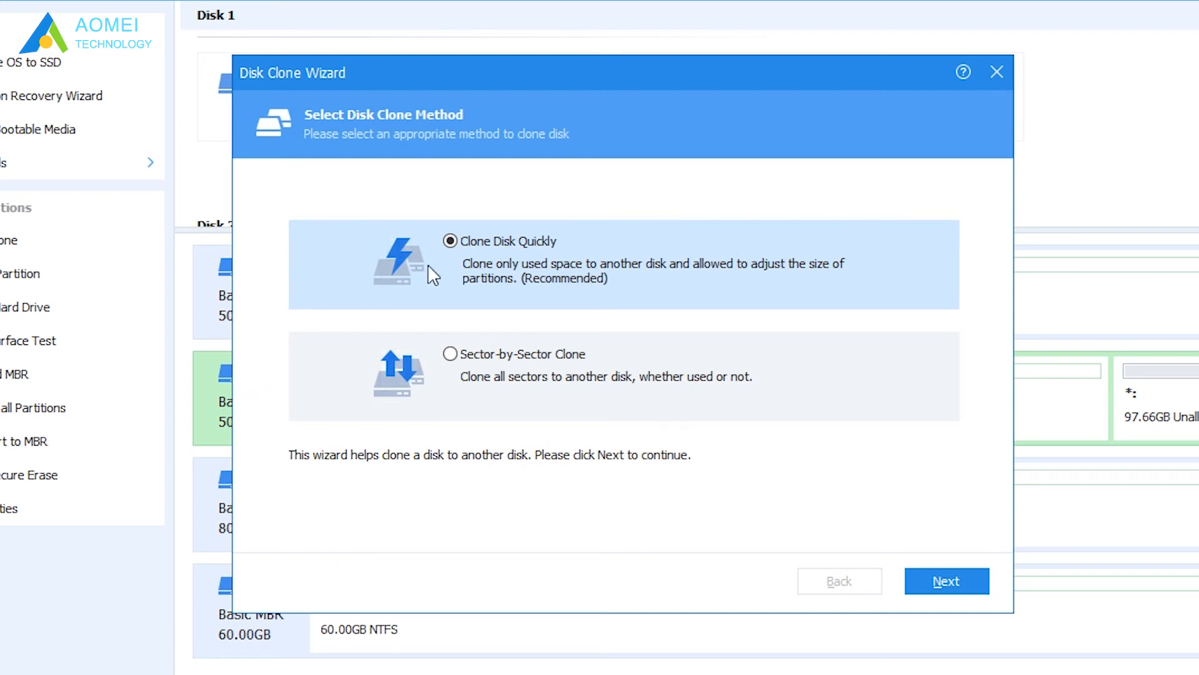
mouse_move(557, 266)
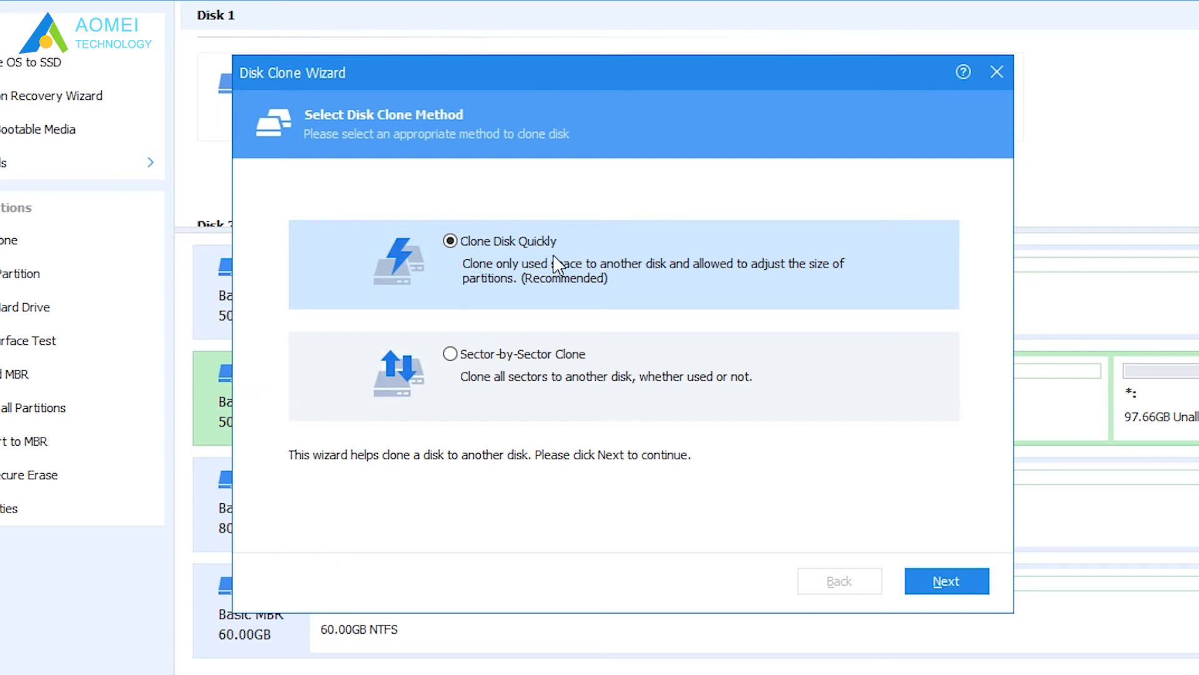
mouse_move(595, 281)
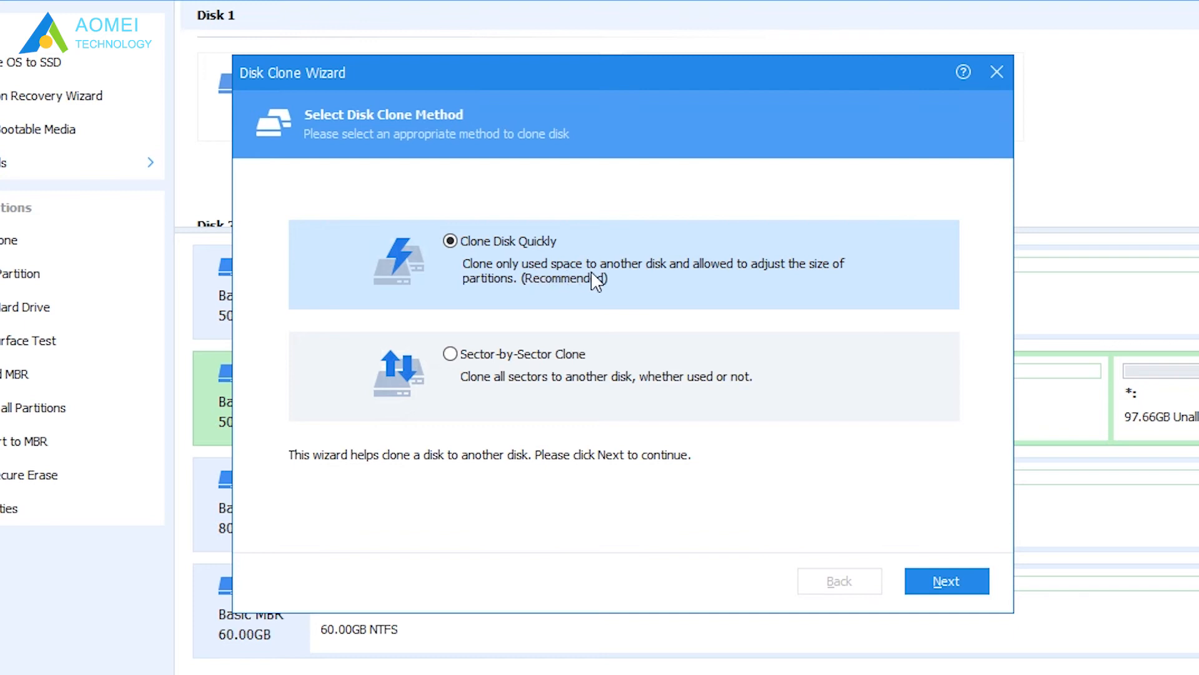
mouse_move(637, 269)
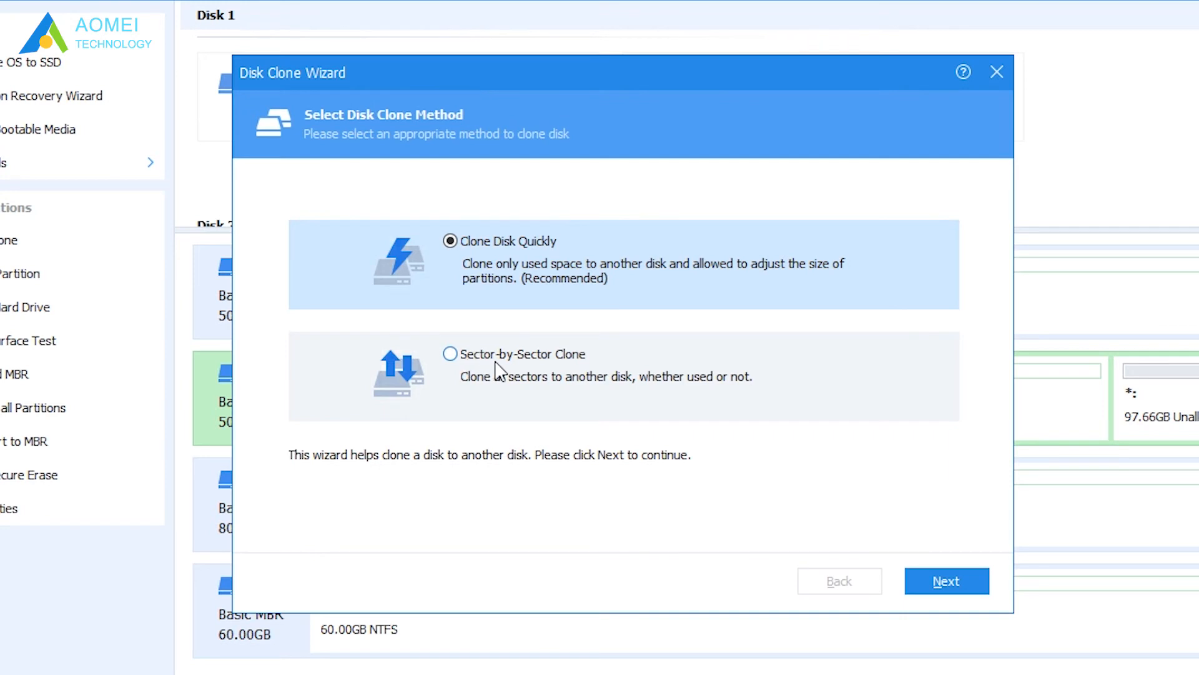
- Try Sector-by-Sector Clone, settle on Clone Disk Quickly, and continue to source selection
click(450, 354)
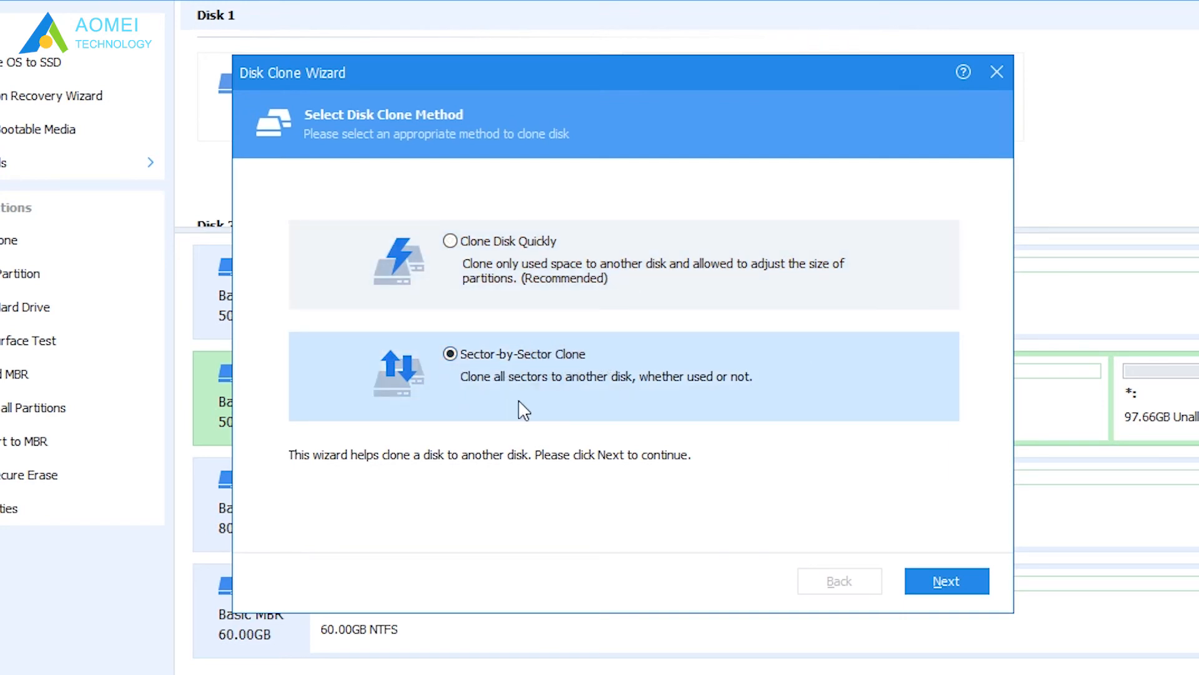
mouse_move(645, 403)
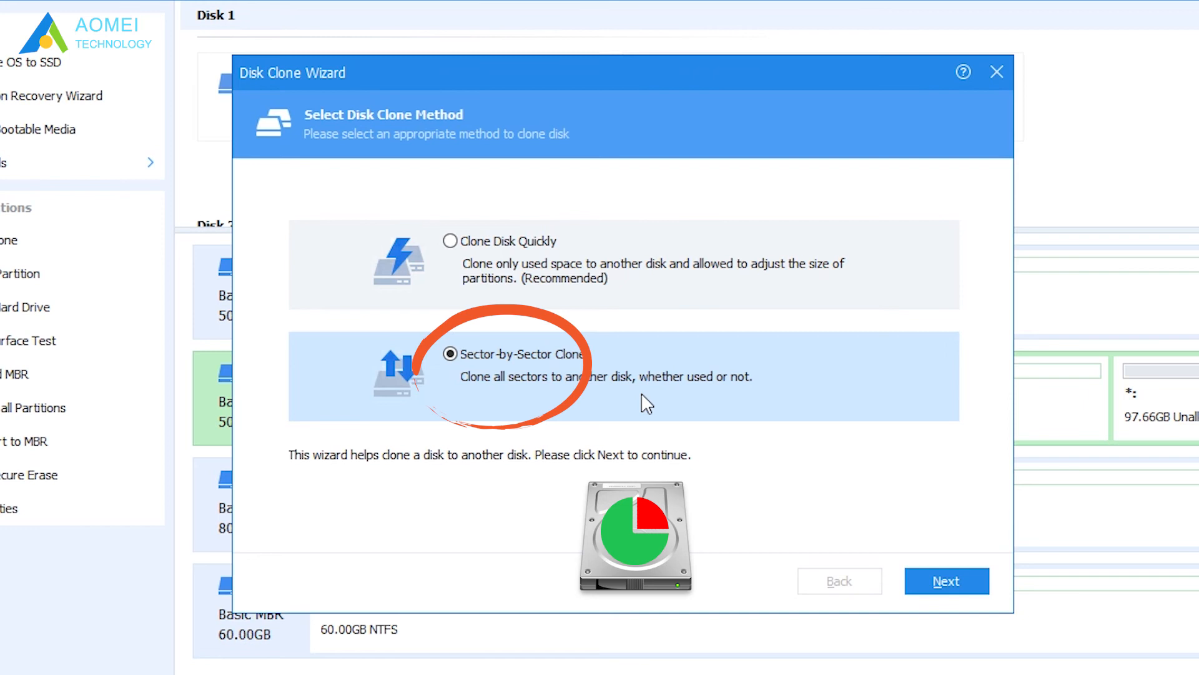
click(451, 241)
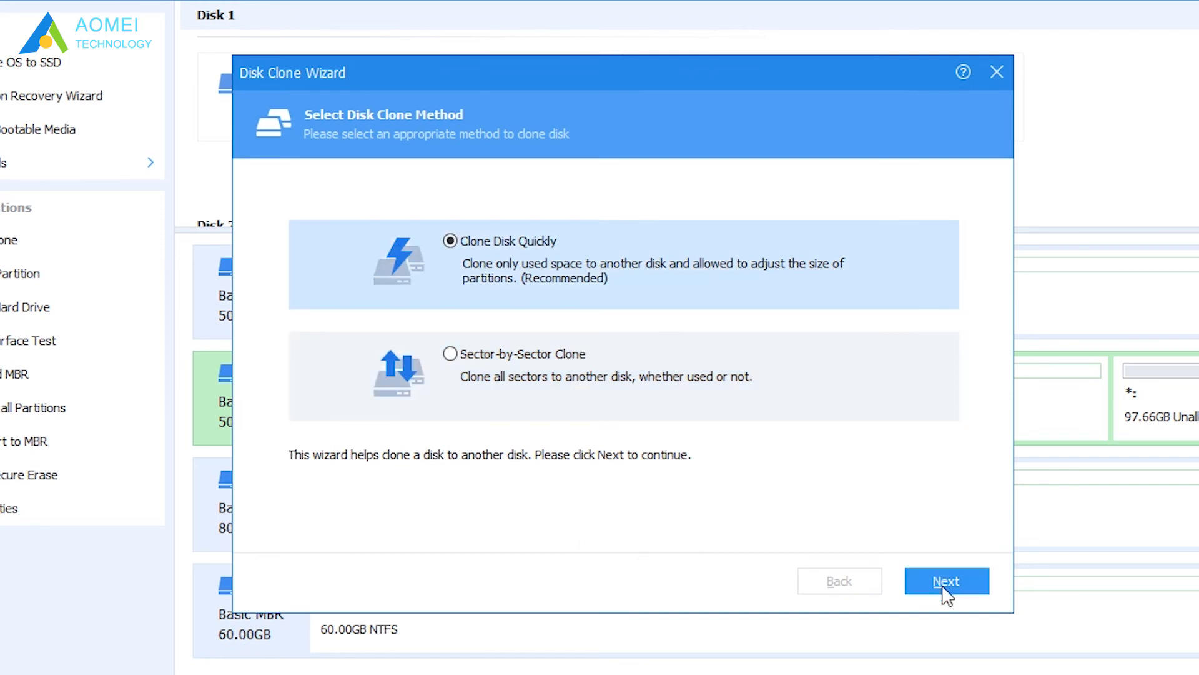
click(945, 581)
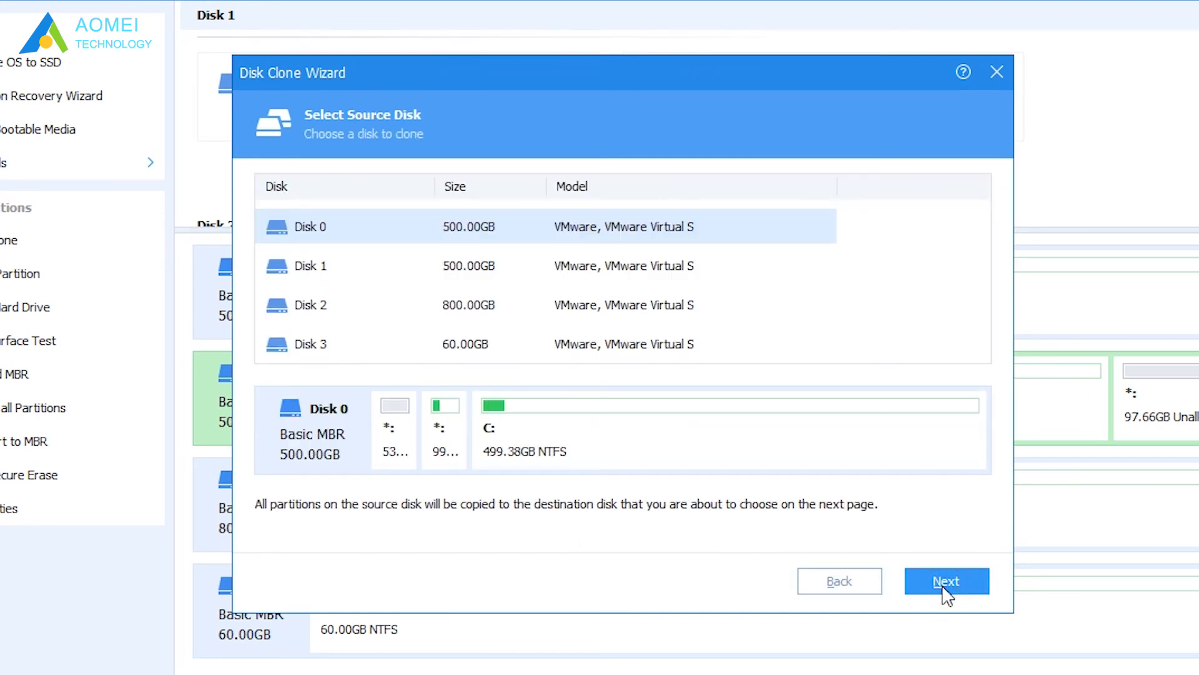
mouse_move(417, 278)
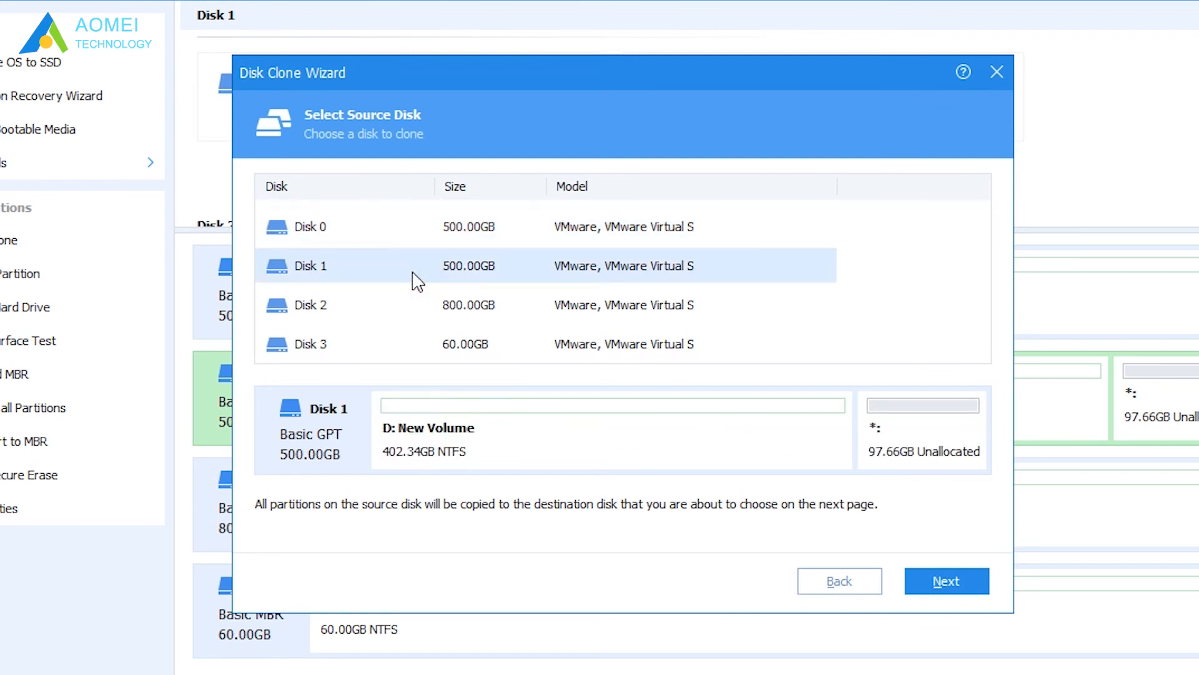
mouse_move(946, 581)
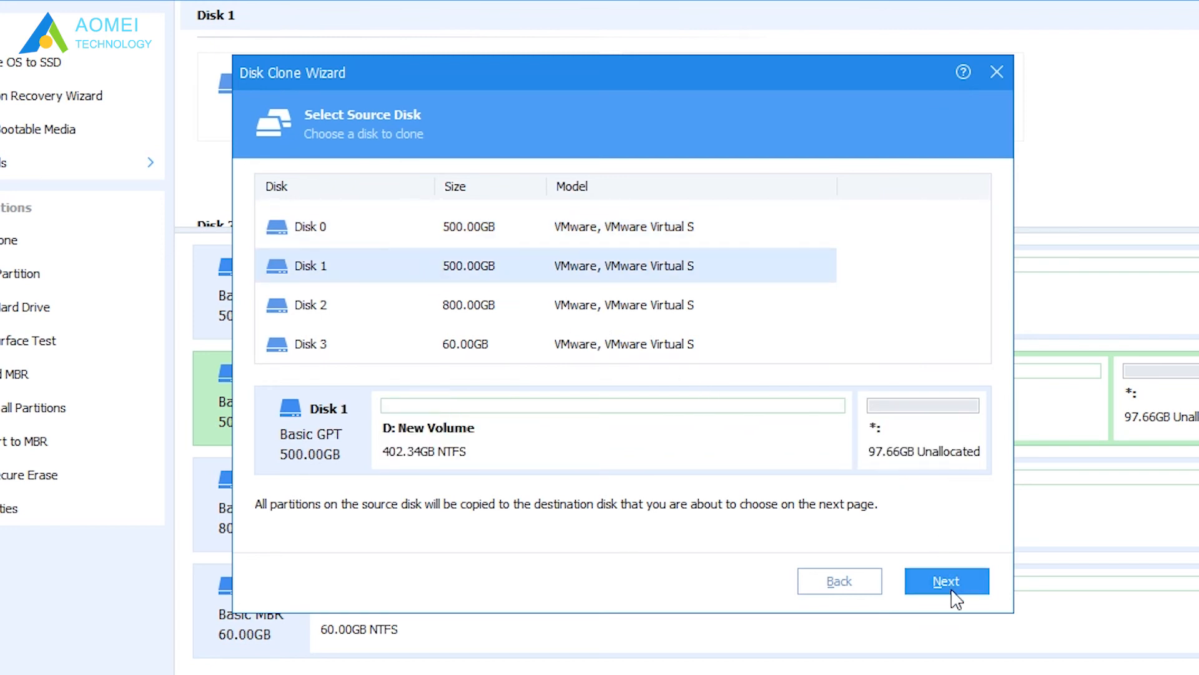
- Keep Disk 1 (500 GB GPT) as the source and continue to destination selection
click(945, 581)
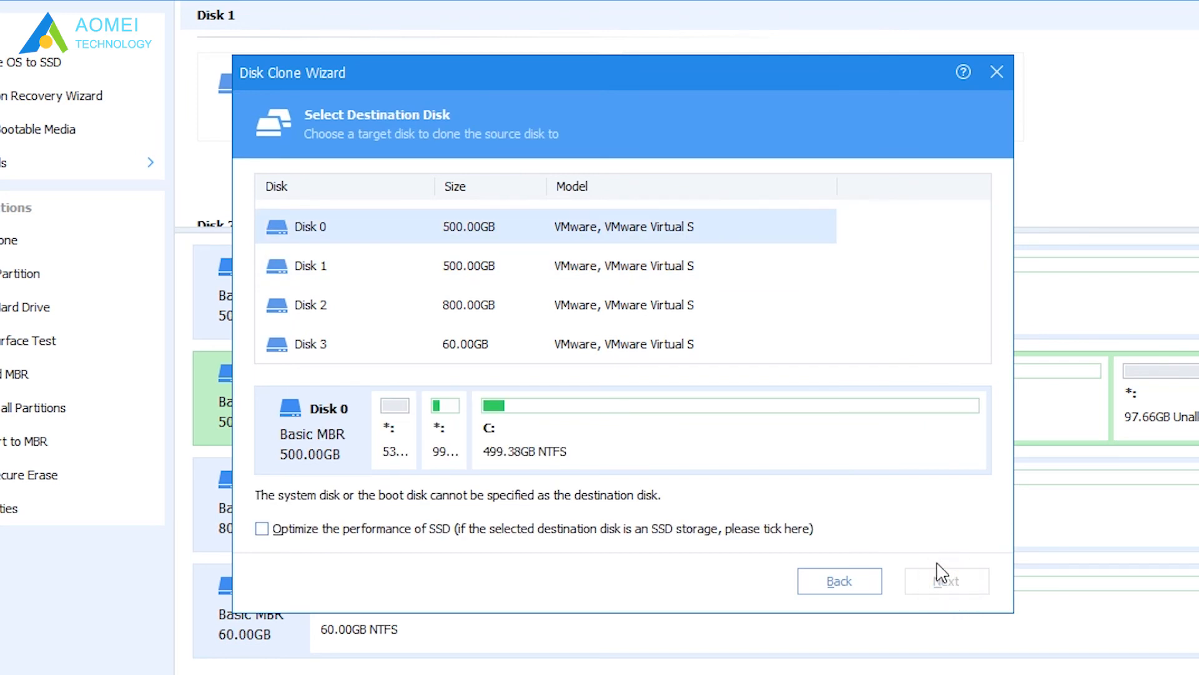
- Choose Disk 2 (800 GB) as destination with SSD optimisation on, accepting its data will be wiped
click(413, 305)
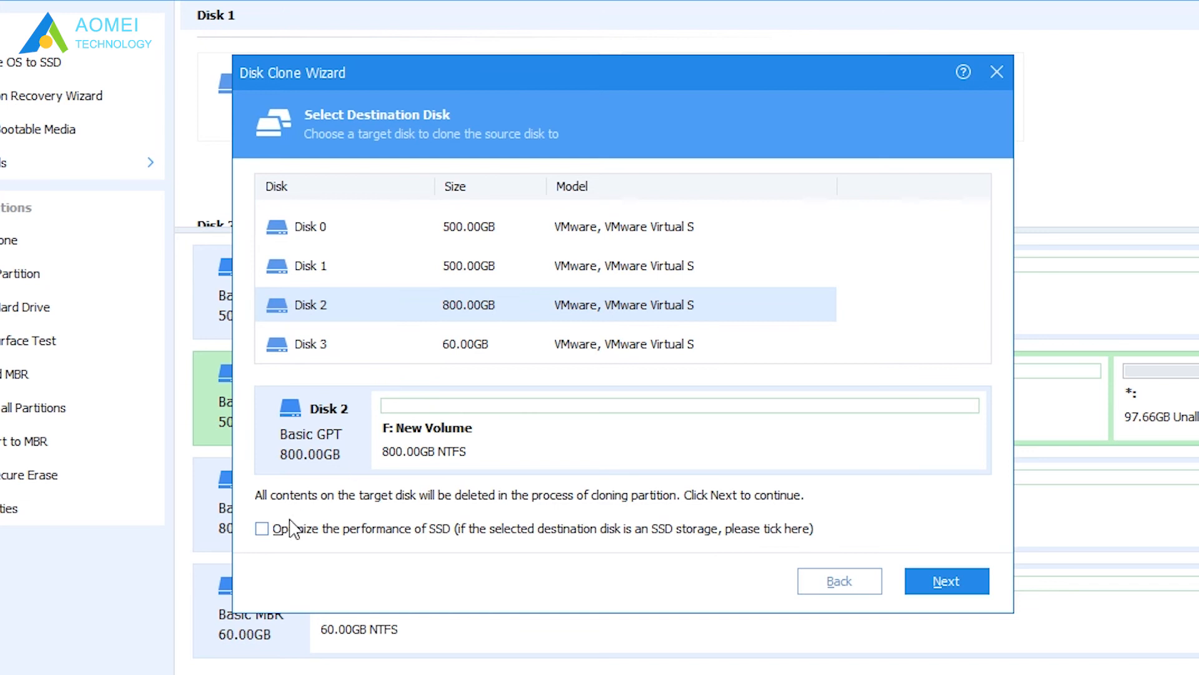
mouse_move(455, 547)
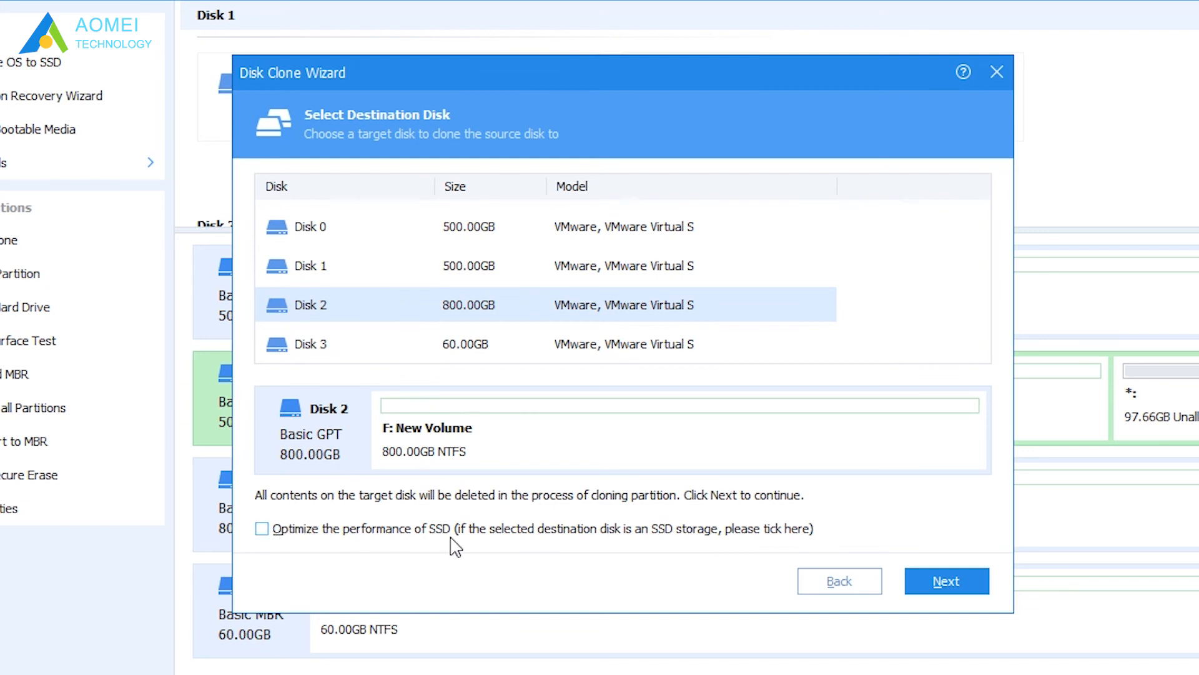
click(261, 529)
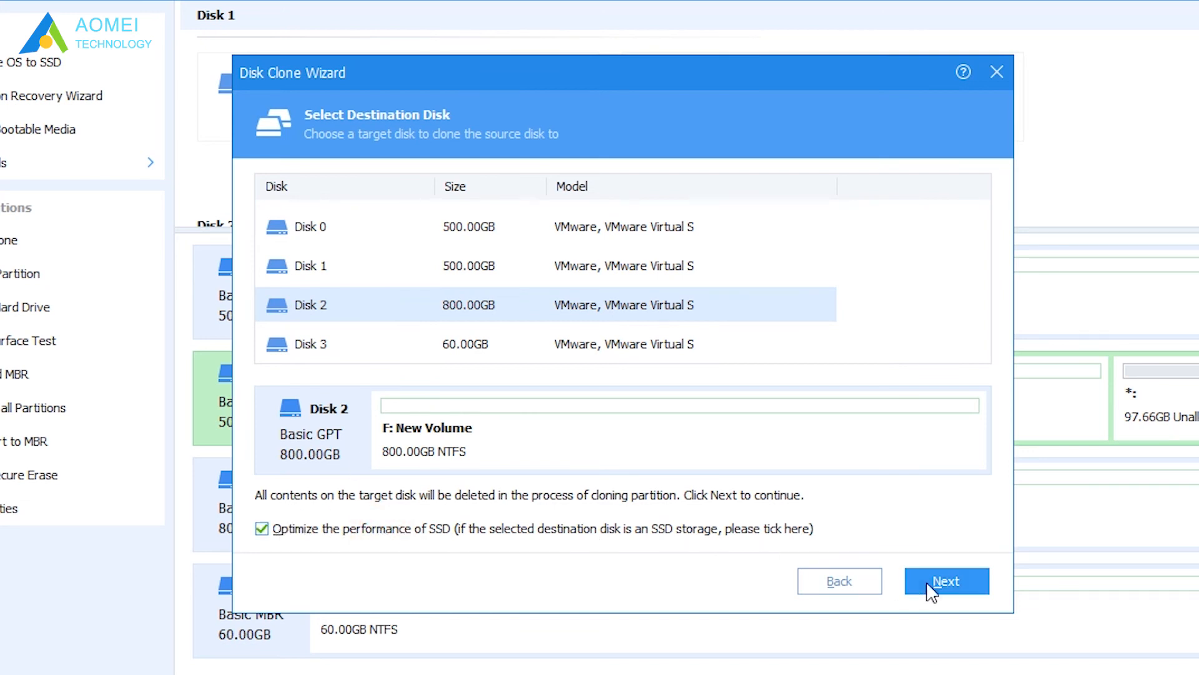
click(946, 581)
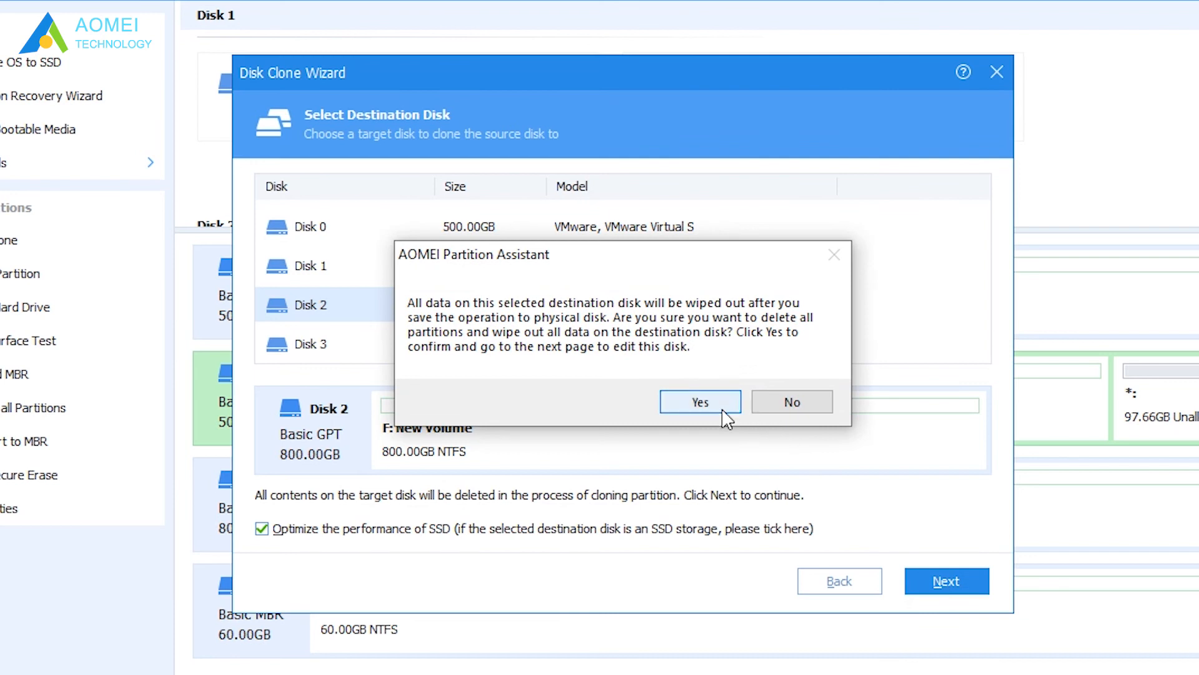
click(699, 401)
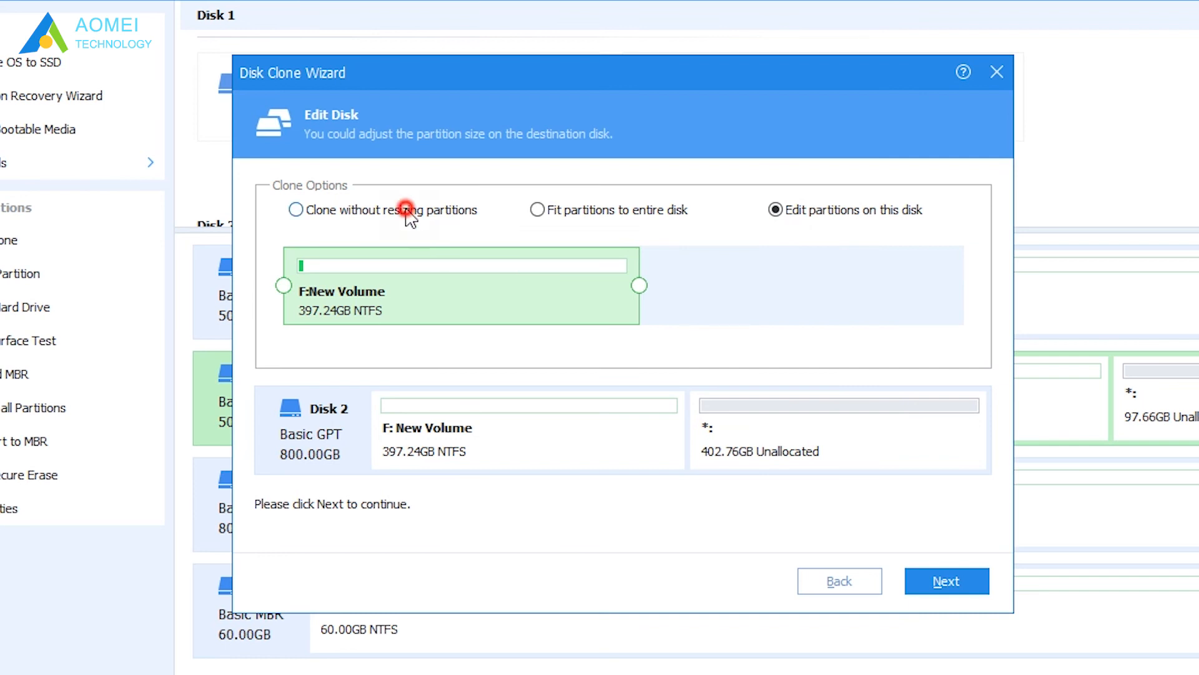
- Choose 'Clone without resizing partitions' and finish the wizard to queue the clone
click(295, 210)
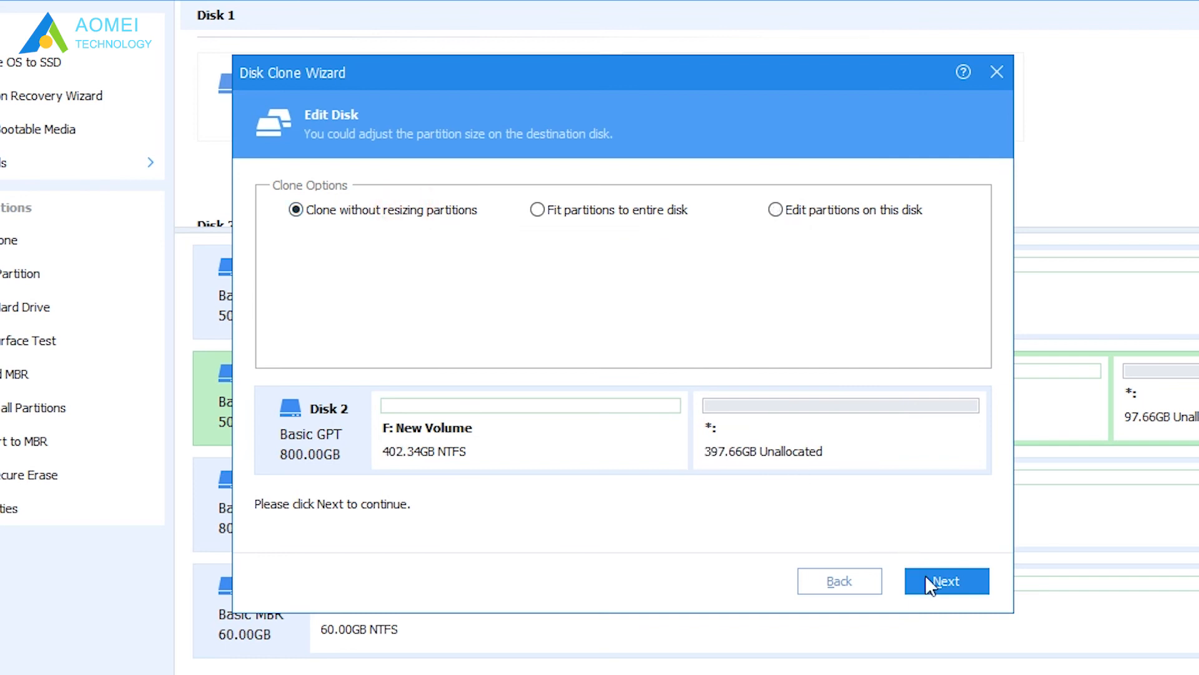
click(945, 581)
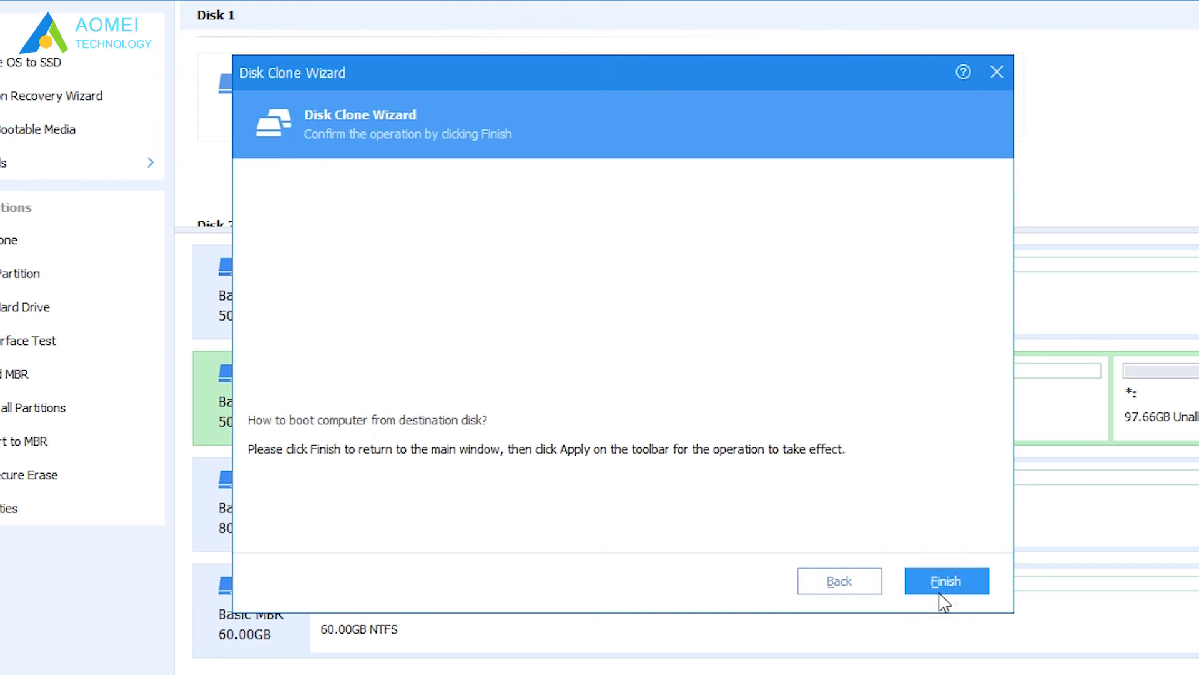
click(946, 581)
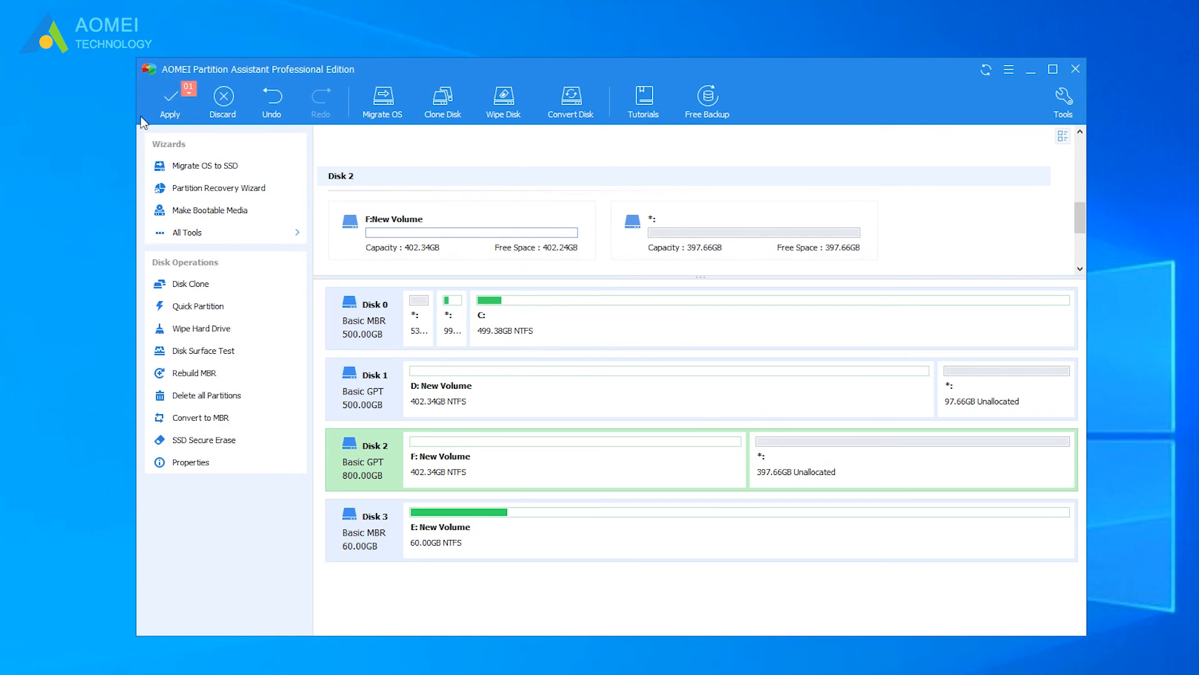
- Apply the pending Disk1 => Disk2 clone, proceed and confirm to run it
click(170, 100)
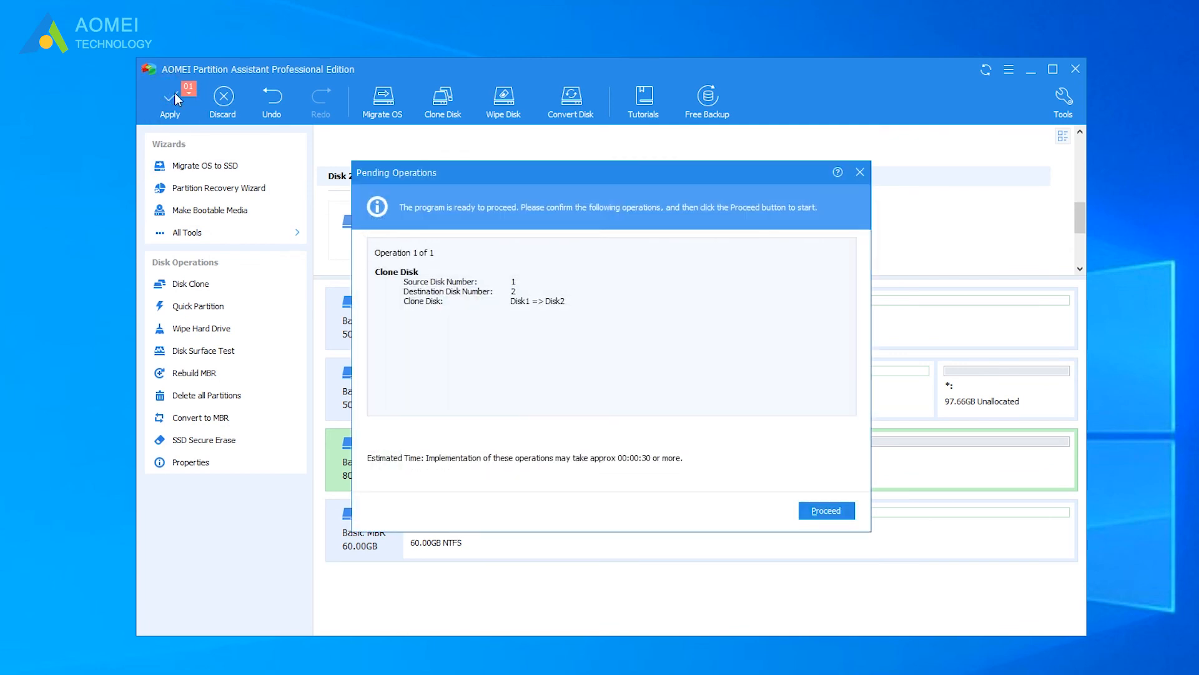
mouse_move(827, 532)
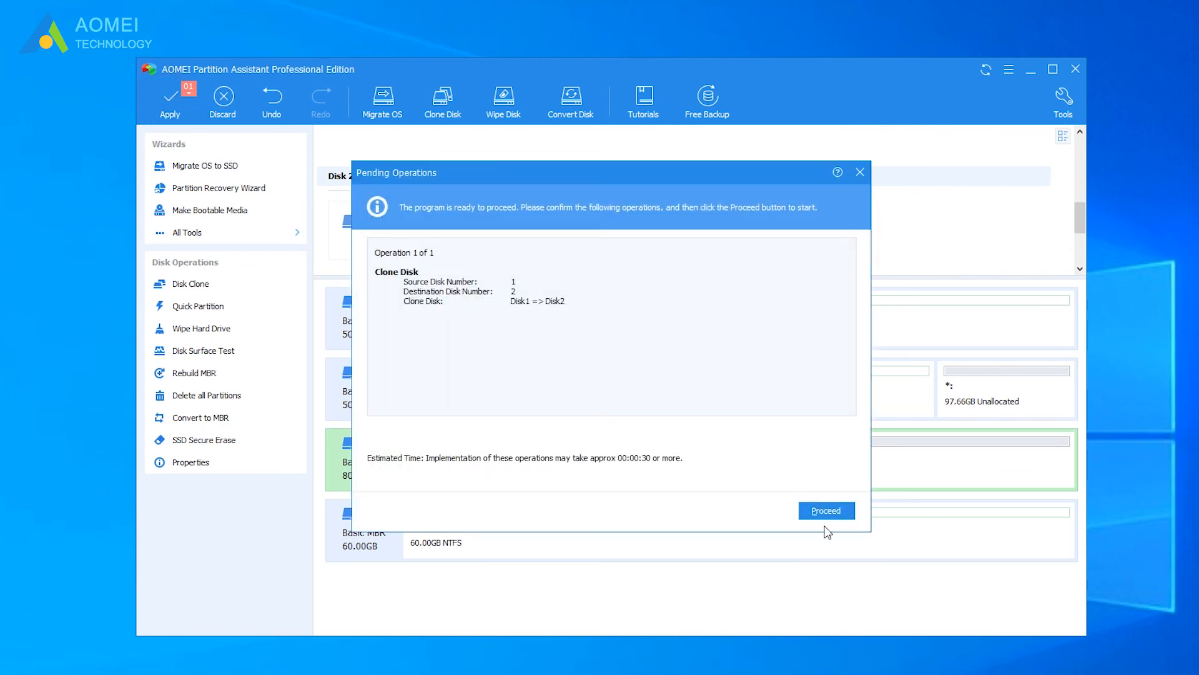
click(825, 510)
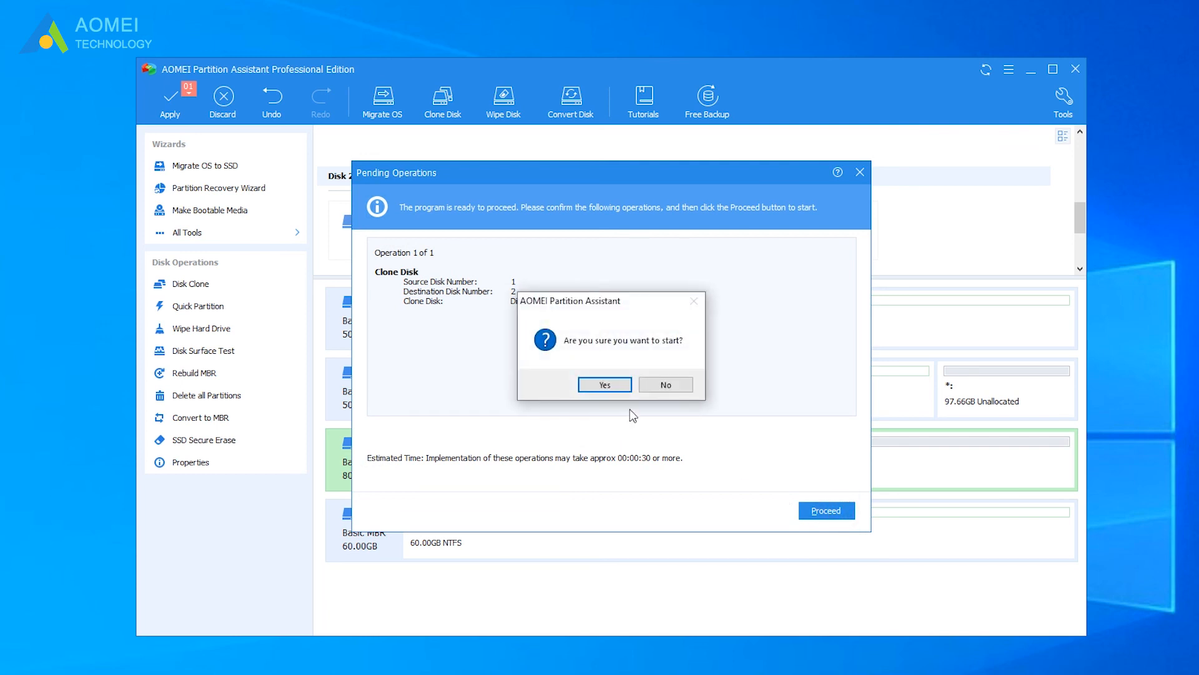
click(603, 383)
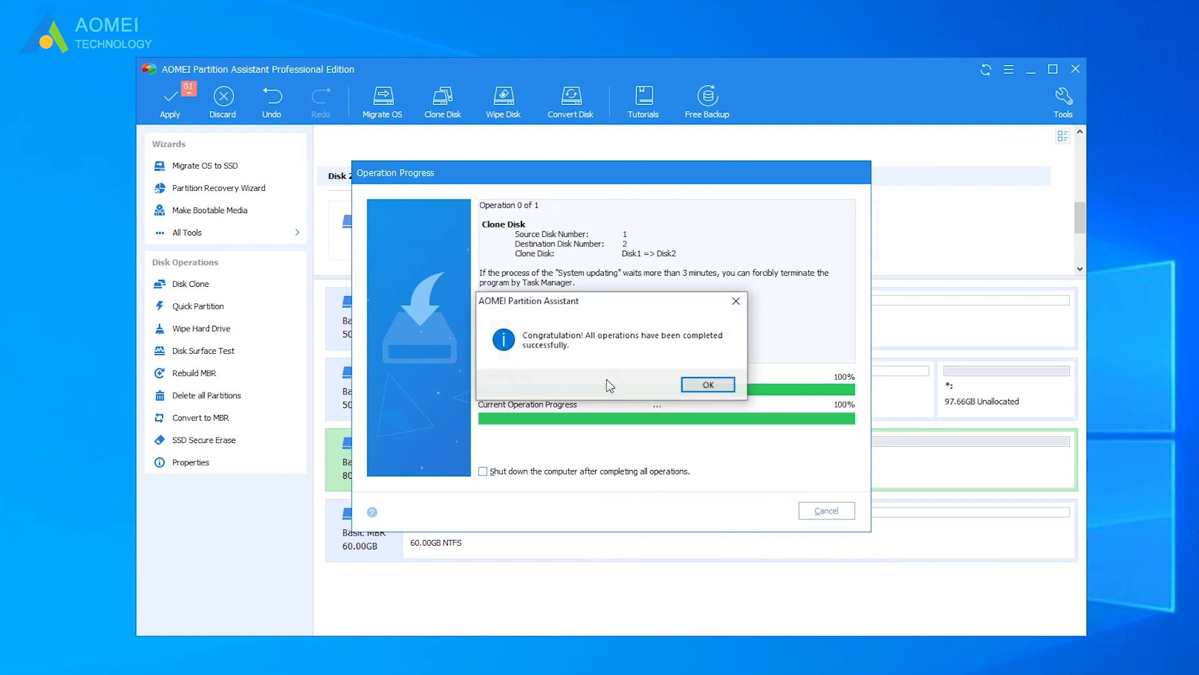
mouse_move(717, 397)
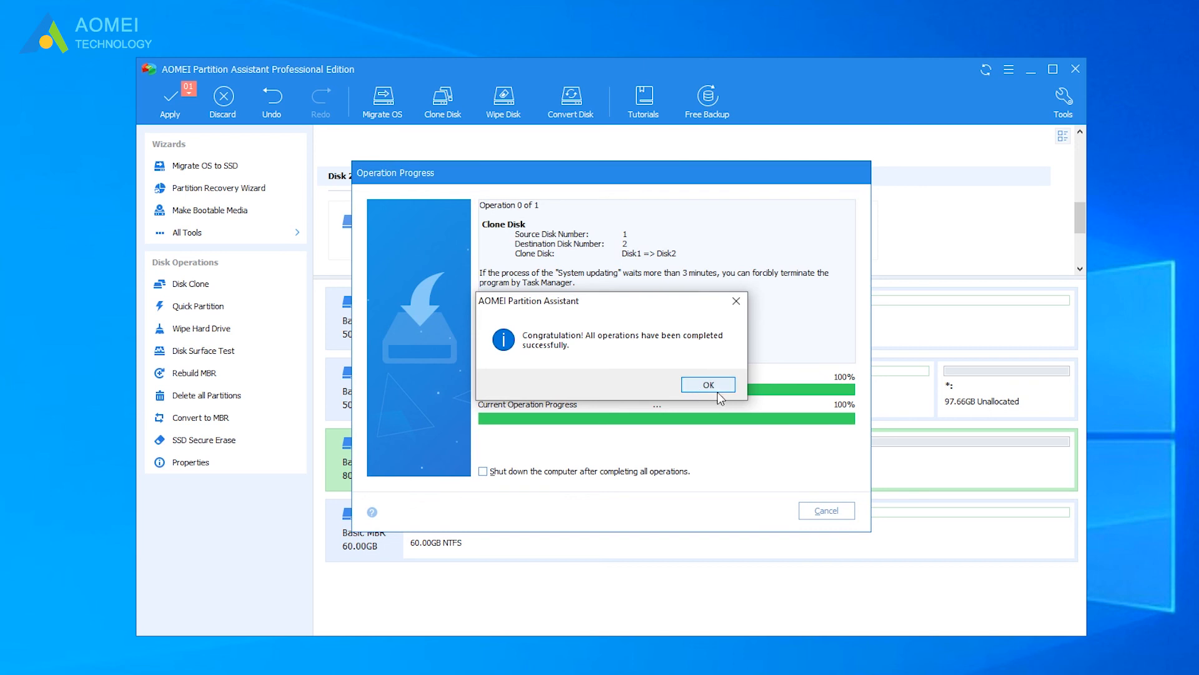
- Dismiss the completion notice, returning to the disk map showing the cloned Disk 2
click(707, 383)
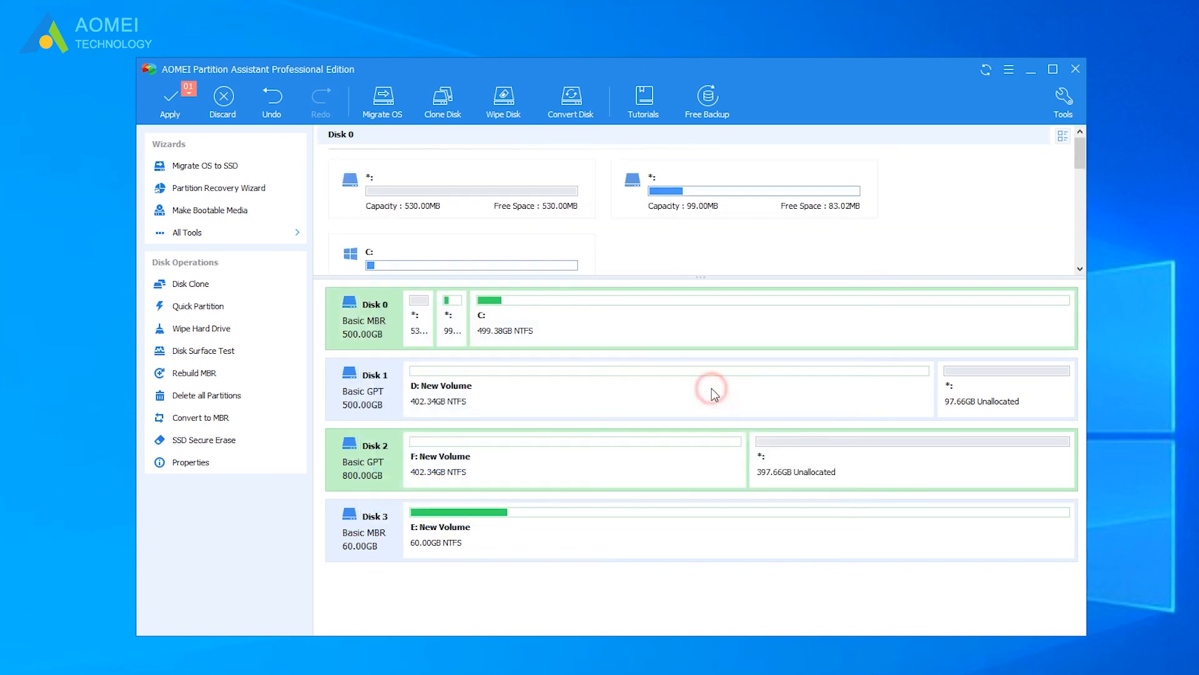